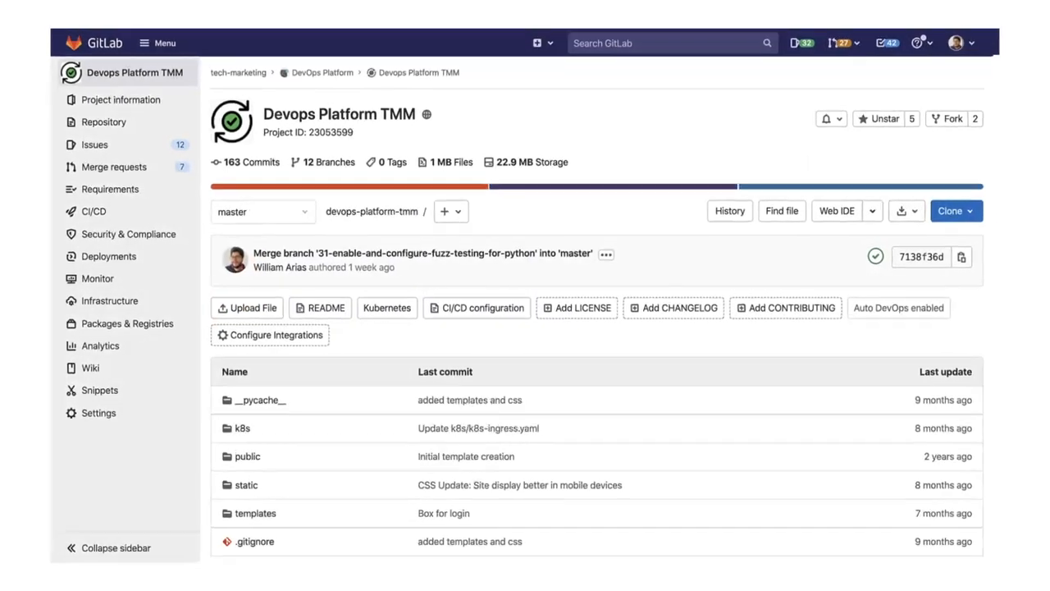
Step: Open draft merge request !37, Resolve 'Edit website header', from the project page
{"action": "scroll", "scroll_direction": "down", "scroll_amount": 3}
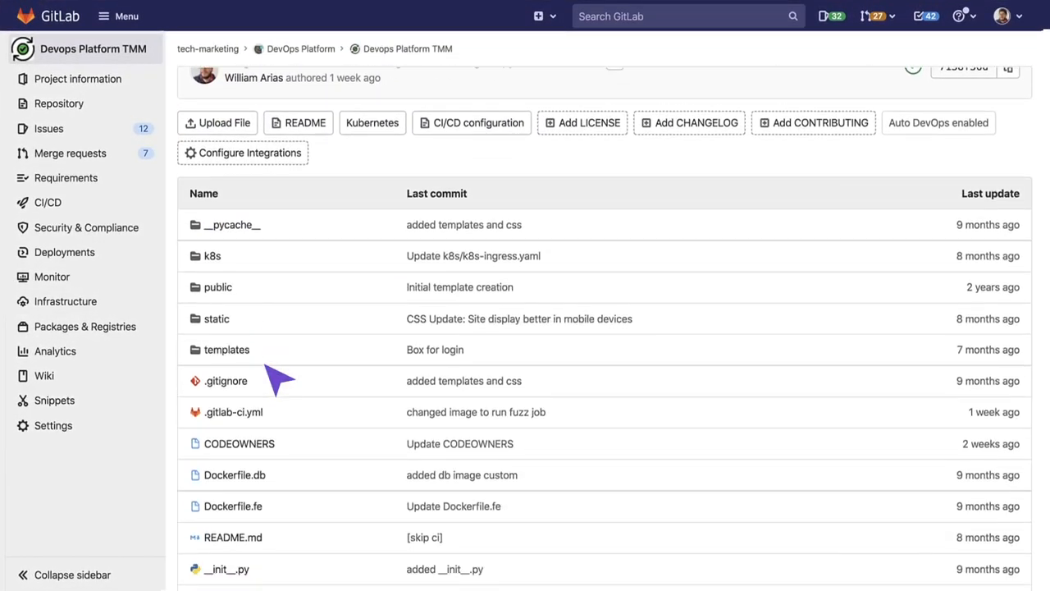
{"action": "scroll", "scroll_direction": "up", "scroll_amount": 3}
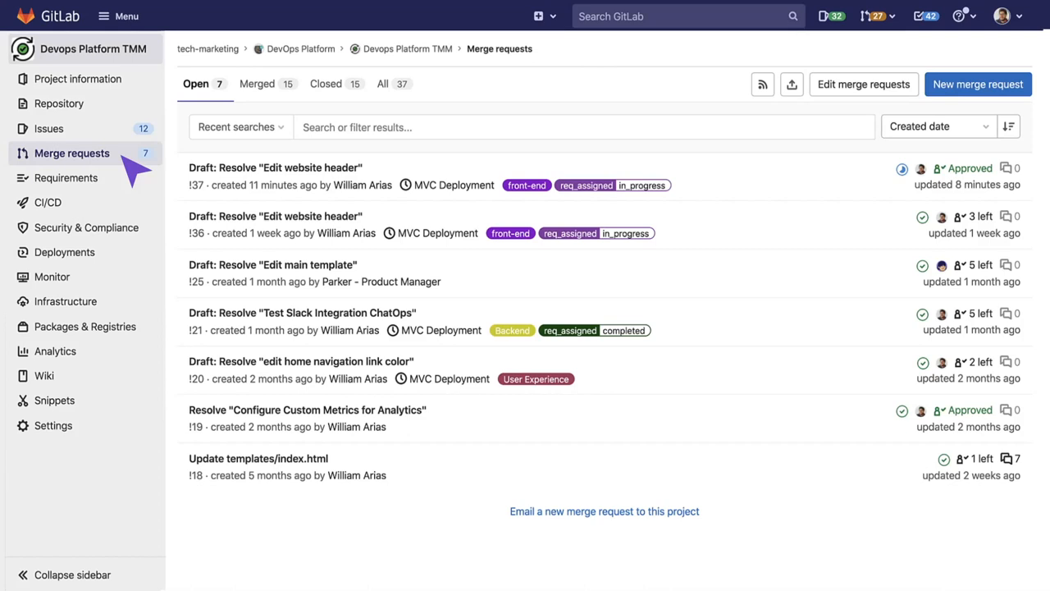
{"action": "mouse_move", "coordinate": [295, 172]}
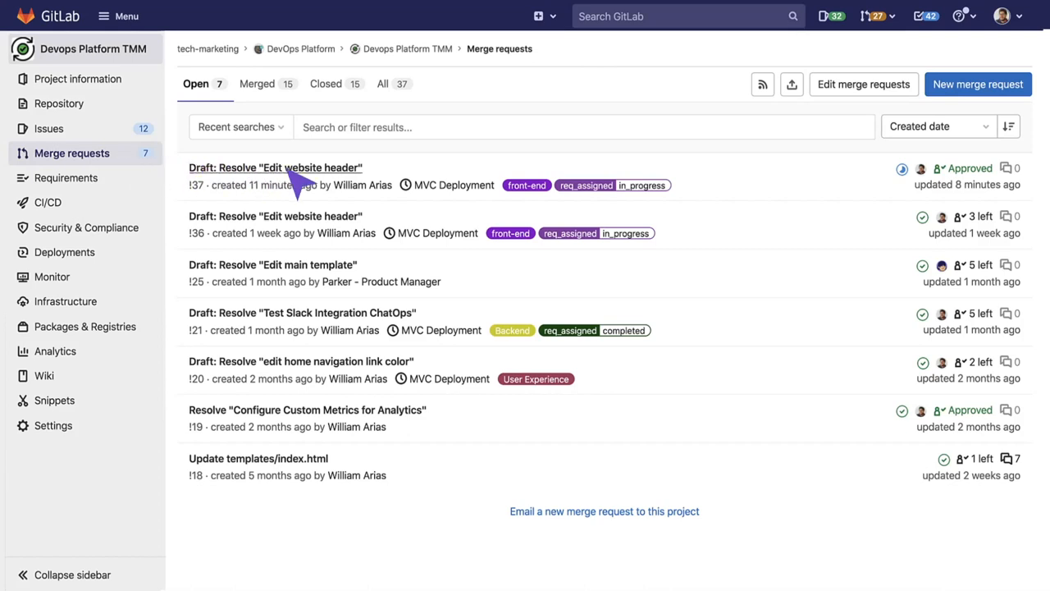
{"action": "left_click", "coordinate": [275, 167]}
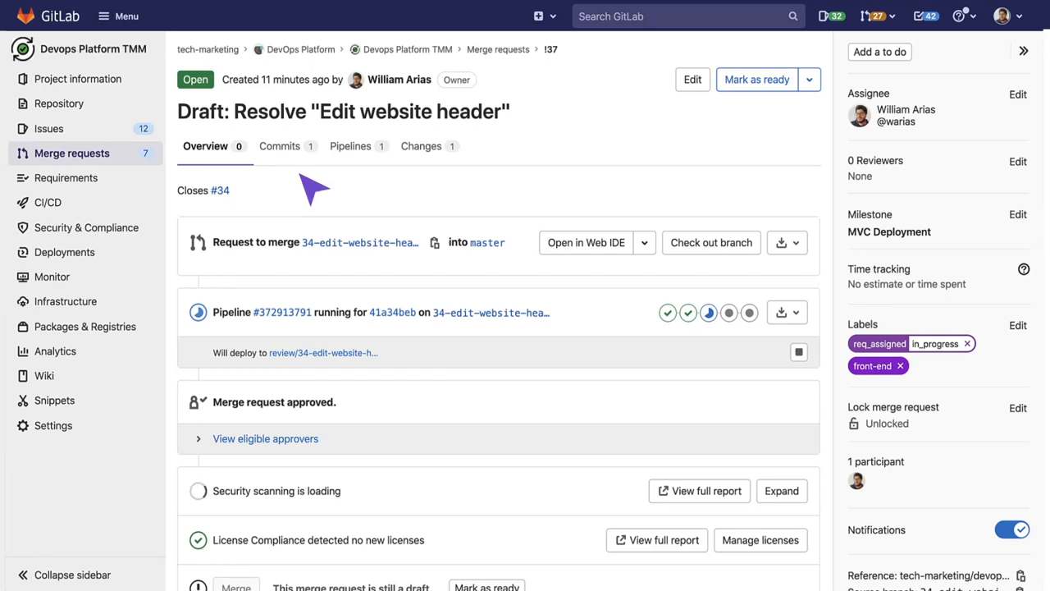
Step: Open pipeline #372913791 from the merge request's pipeline widget
{"action": "scroll", "scroll_direction": "down", "scroll_amount": 3}
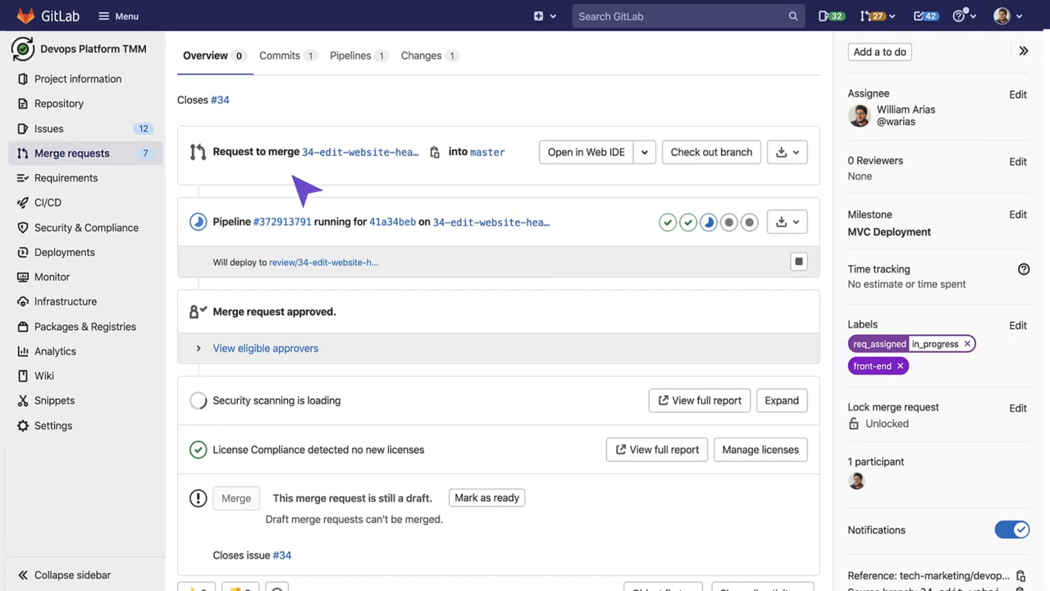
{"action": "left_click", "coordinate": [282, 222]}
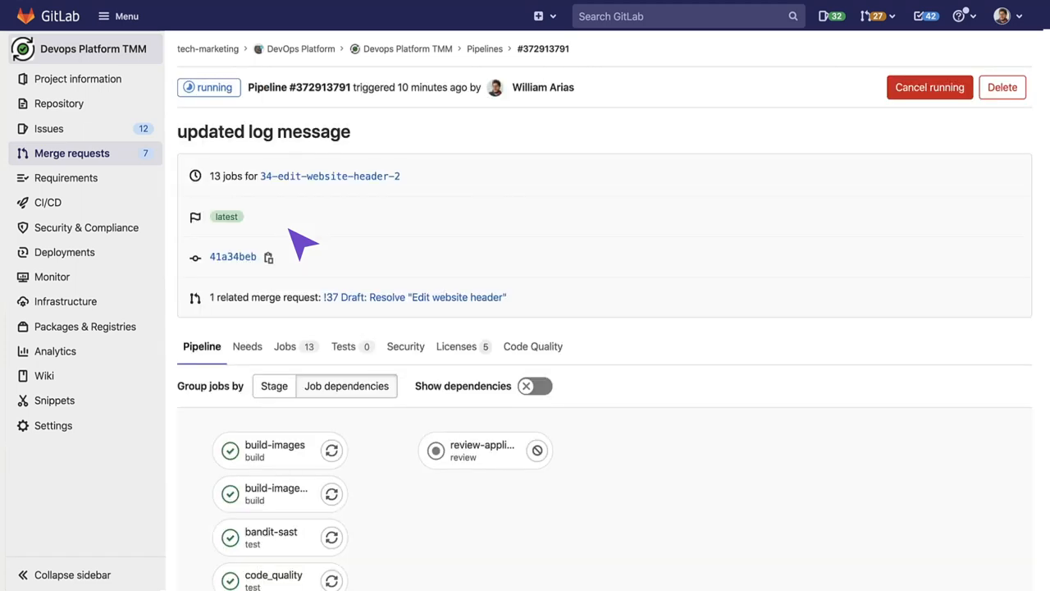
Step: Scroll the pipeline's job graph to check the build and test jobs passed
{"action": "scroll", "scroll_direction": "down", "scroll_amount": 3}
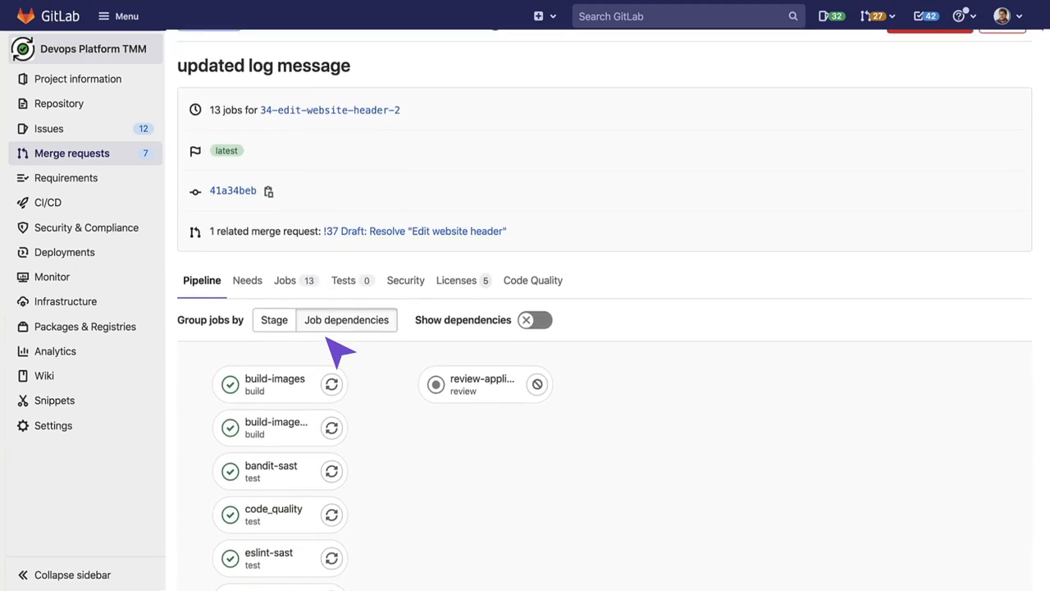
{"action": "scroll", "scroll_direction": "down", "scroll_amount": 3}
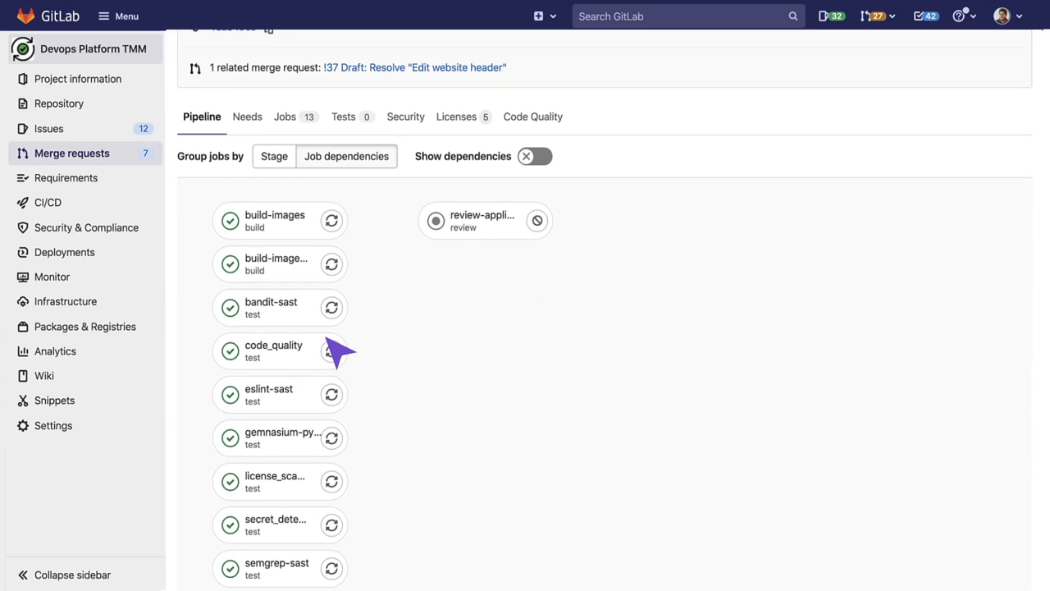
{"action": "mouse_move", "coordinate": [564, 371]}
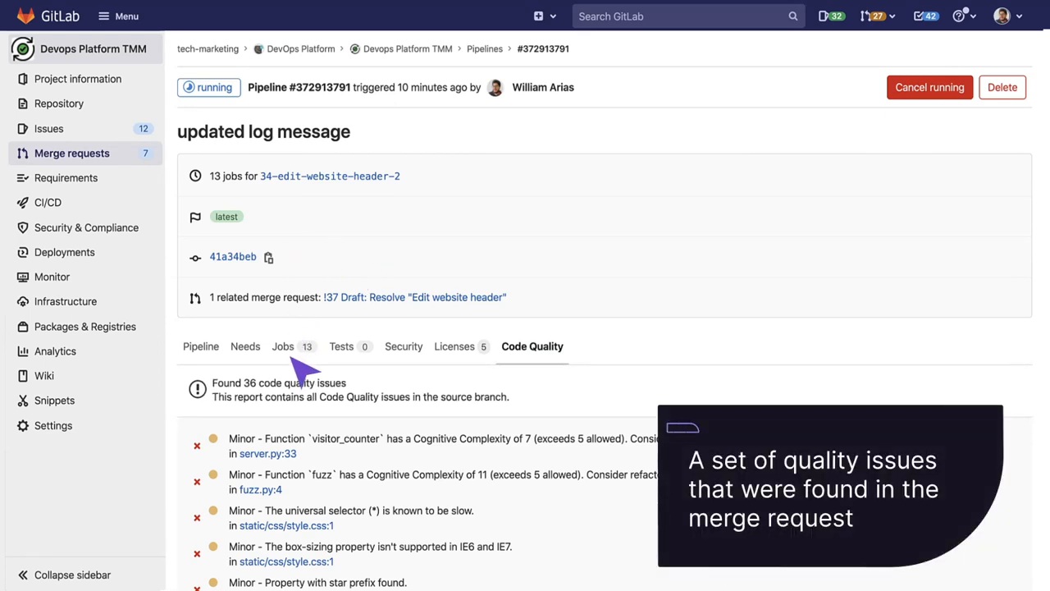
Step: Browse the 36 Code Quality issues and open fuzz.py:4 from the Cognitive Complexity issue
{"action": "scroll", "scroll_direction": "down", "scroll_amount": 3}
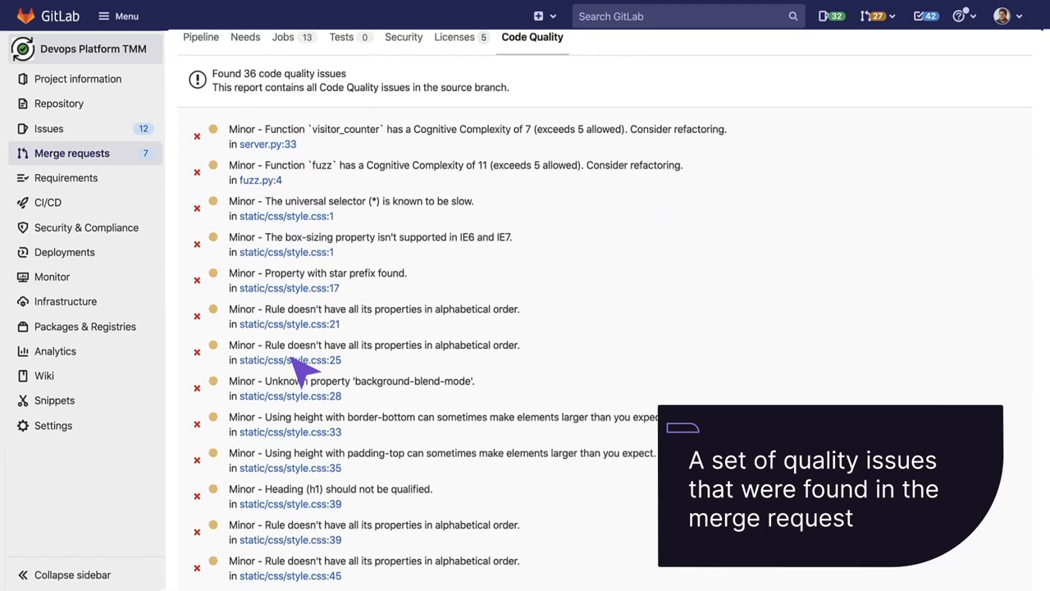
{"action": "scroll", "scroll_direction": "down", "scroll_amount": 3}
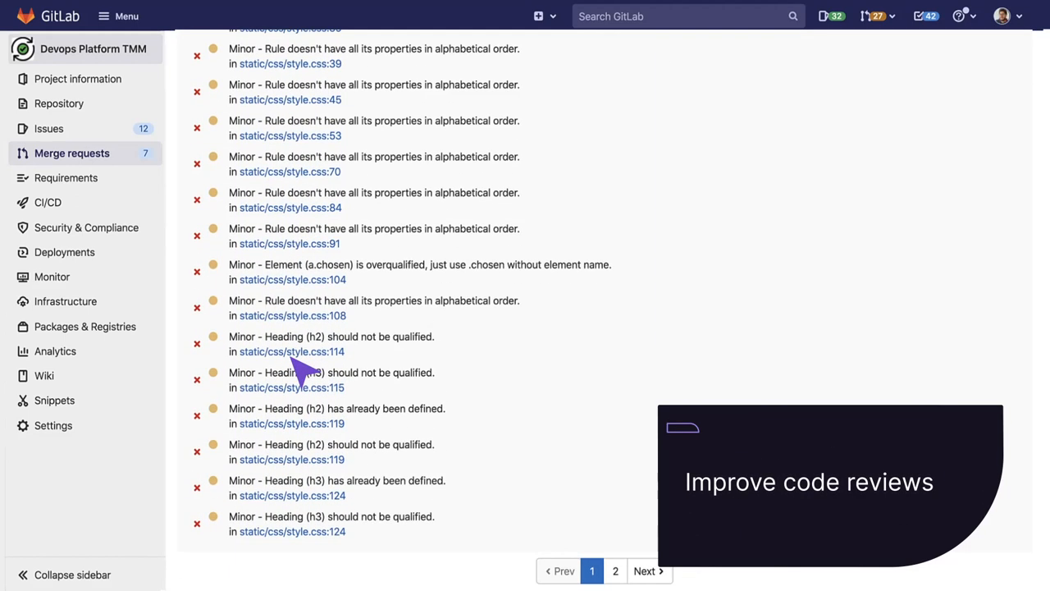
{"action": "scroll", "scroll_direction": "up", "scroll_amount": 3}
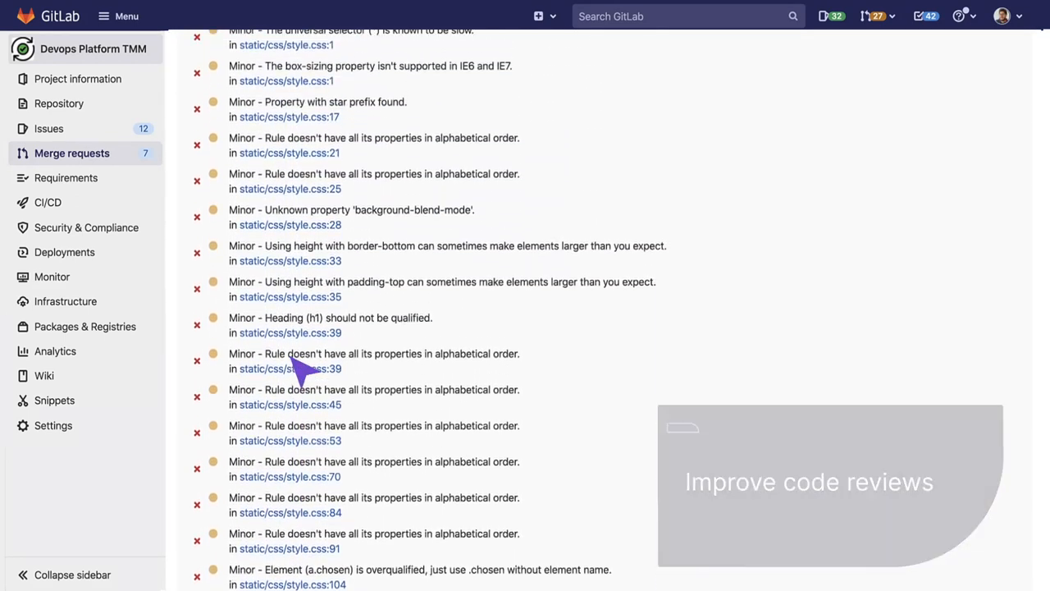
{"action": "scroll", "scroll_direction": "up", "scroll_amount": 3}
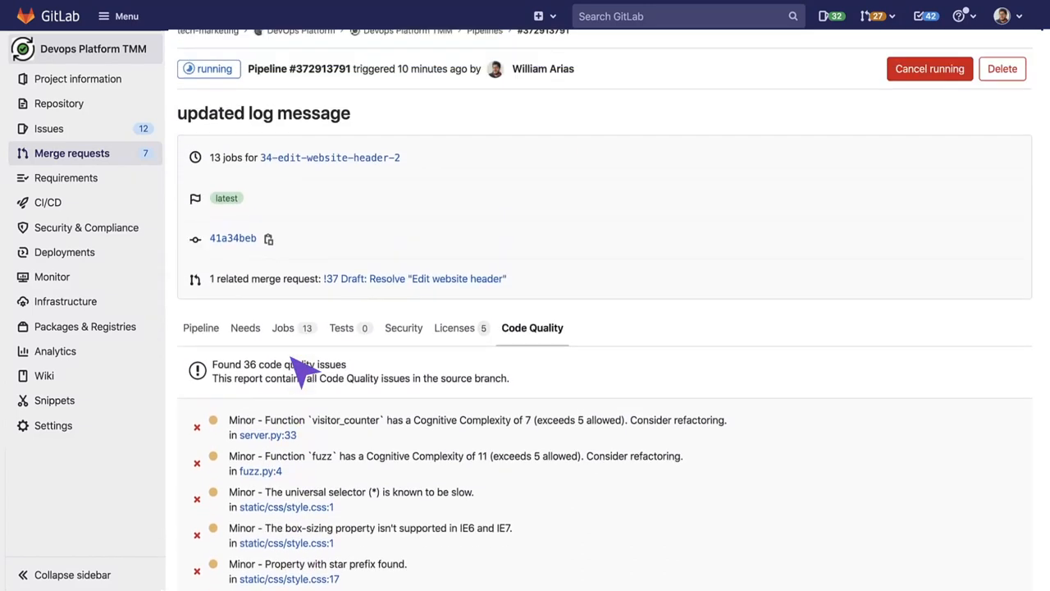
{"action": "scroll", "scroll_direction": "up", "scroll_amount": 3}
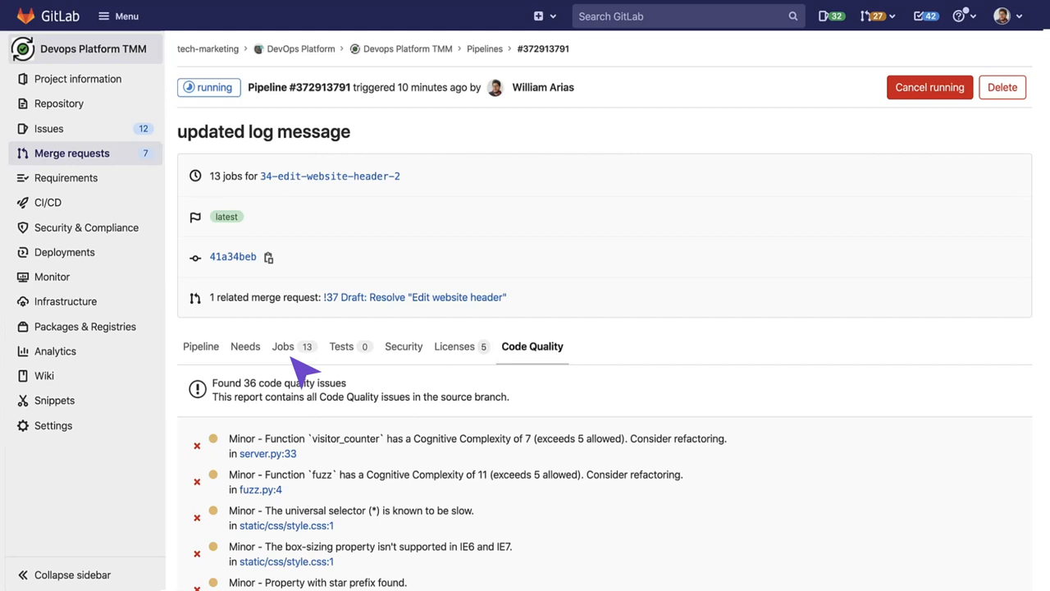
{"action": "mouse_move", "coordinate": [287, 492]}
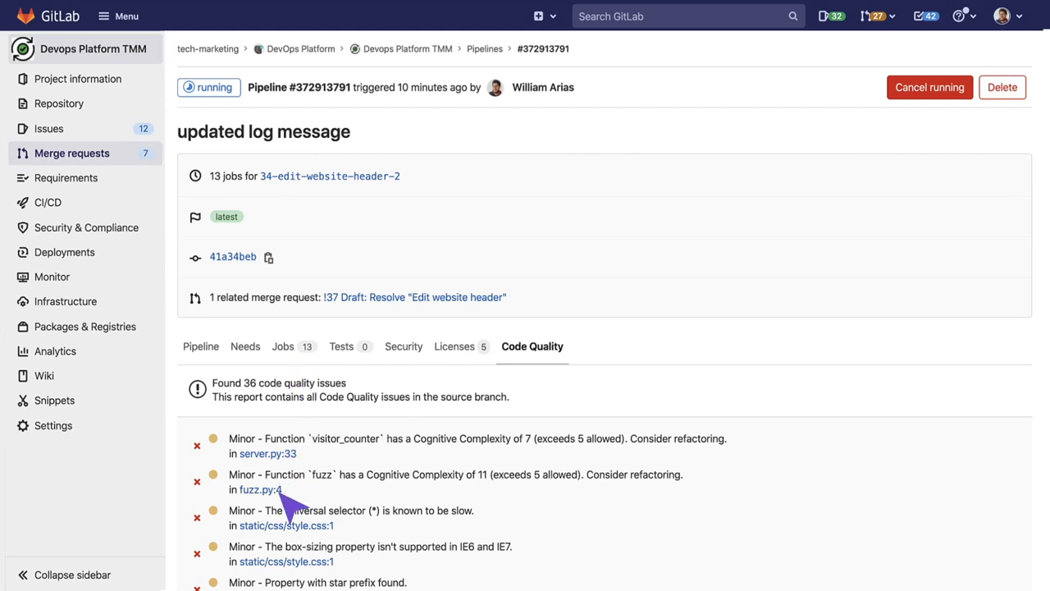
{"action": "left_click", "coordinate": [254, 488]}
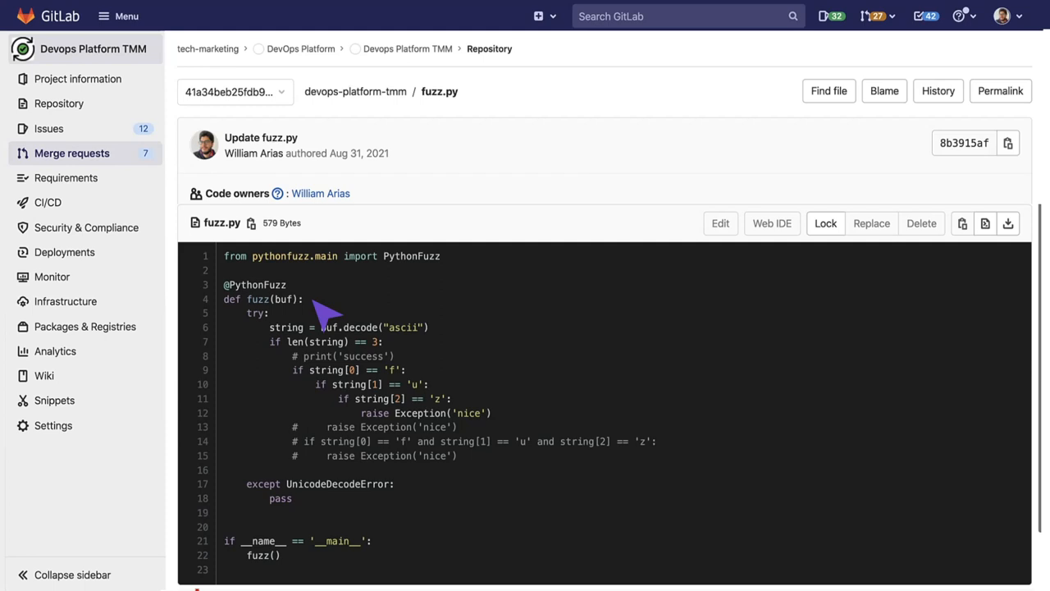
Step: Highlight 'def fuzz(buf)' on line 4 of fuzz.py
{"action": "double_click", "coordinate": [262, 299]}
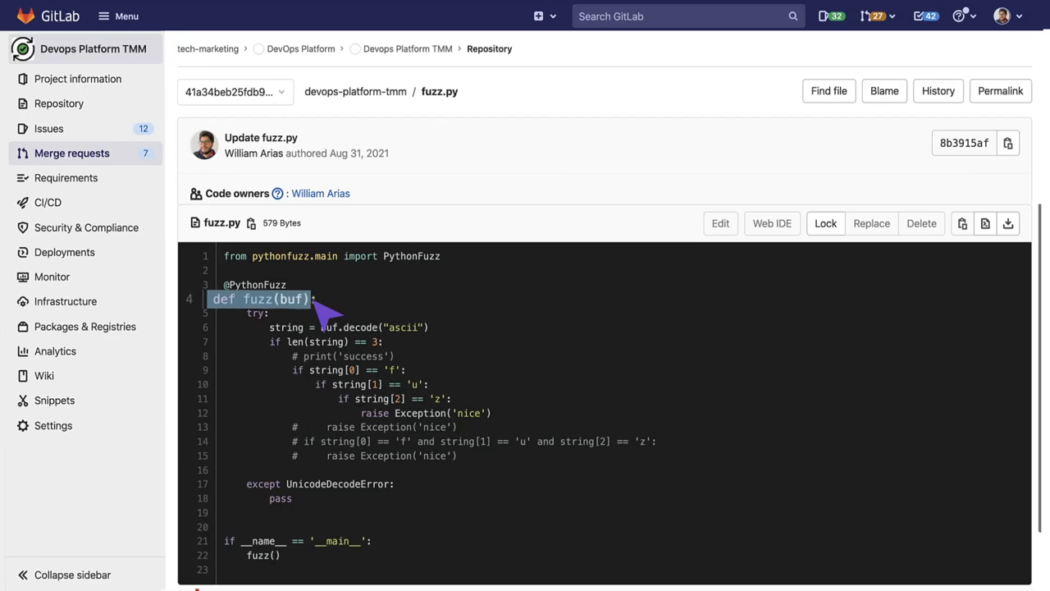